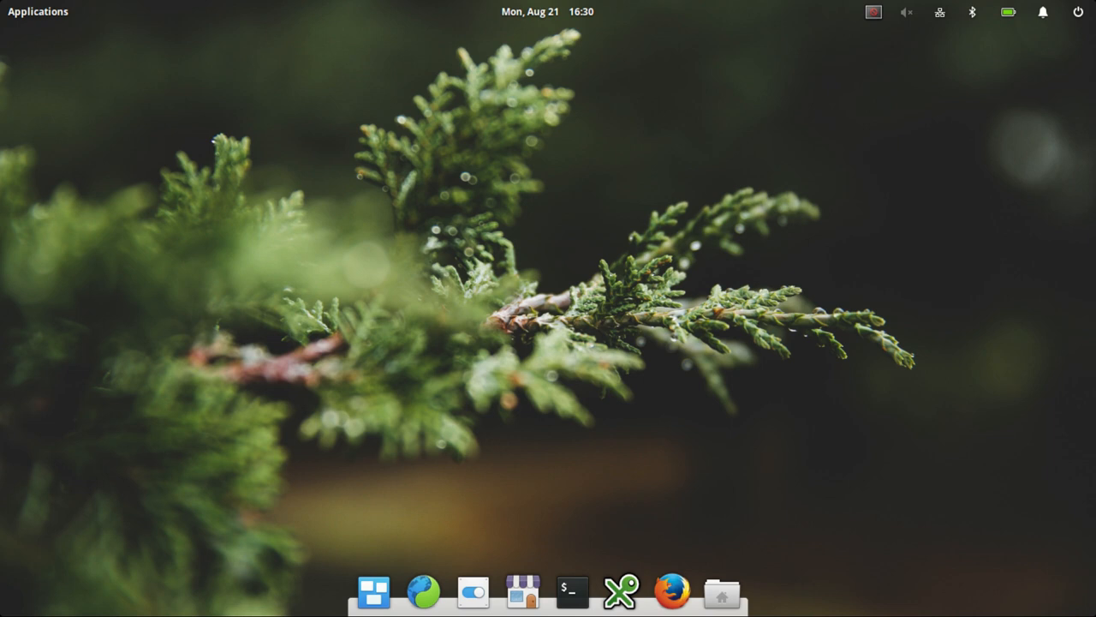
Step: Scroll the homepage past press quotes, AppCenter, apps and Explore down to the Download section
{"action": "left_click", "coordinate": [721, 592]}
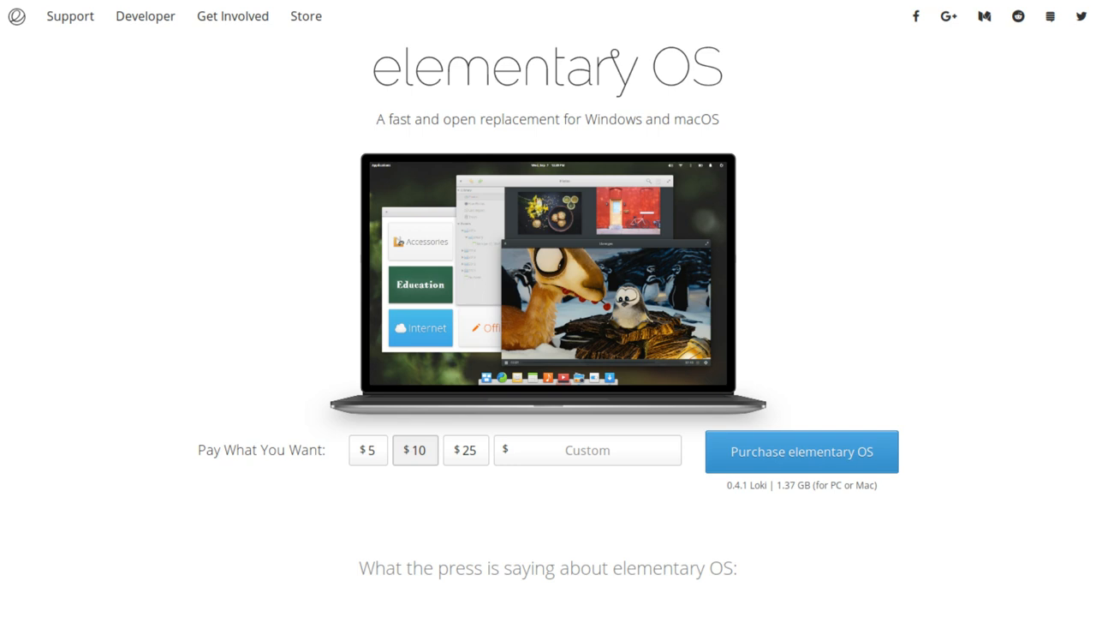
{"action": "scroll", "scroll_direction": "down", "scroll_amount": 3}
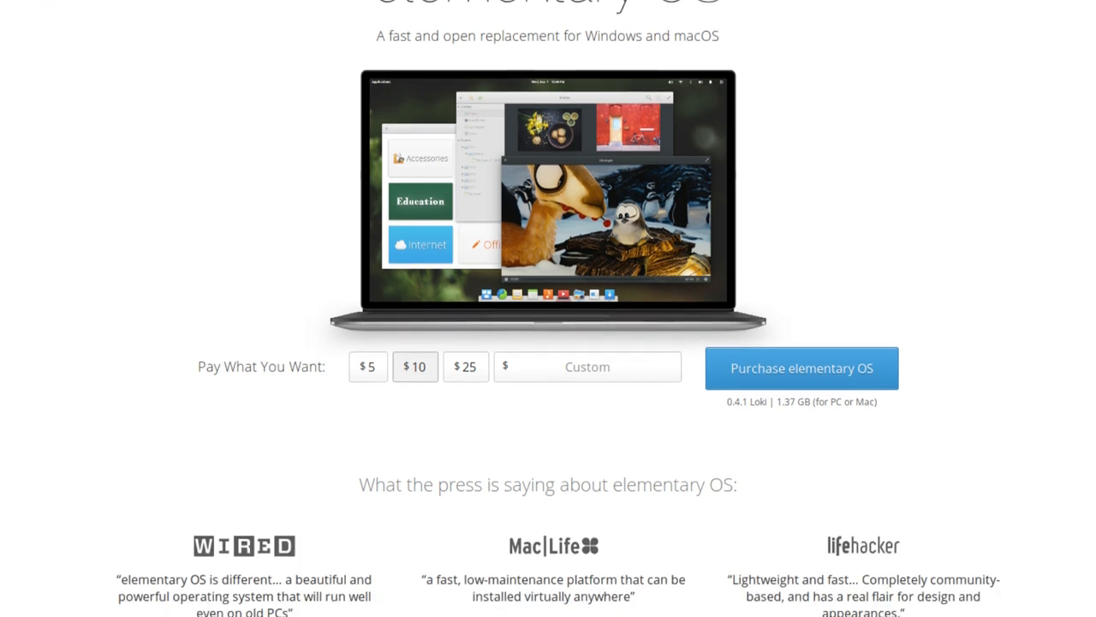
{"action": "scroll", "scroll_direction": "down", "scroll_amount": 3}
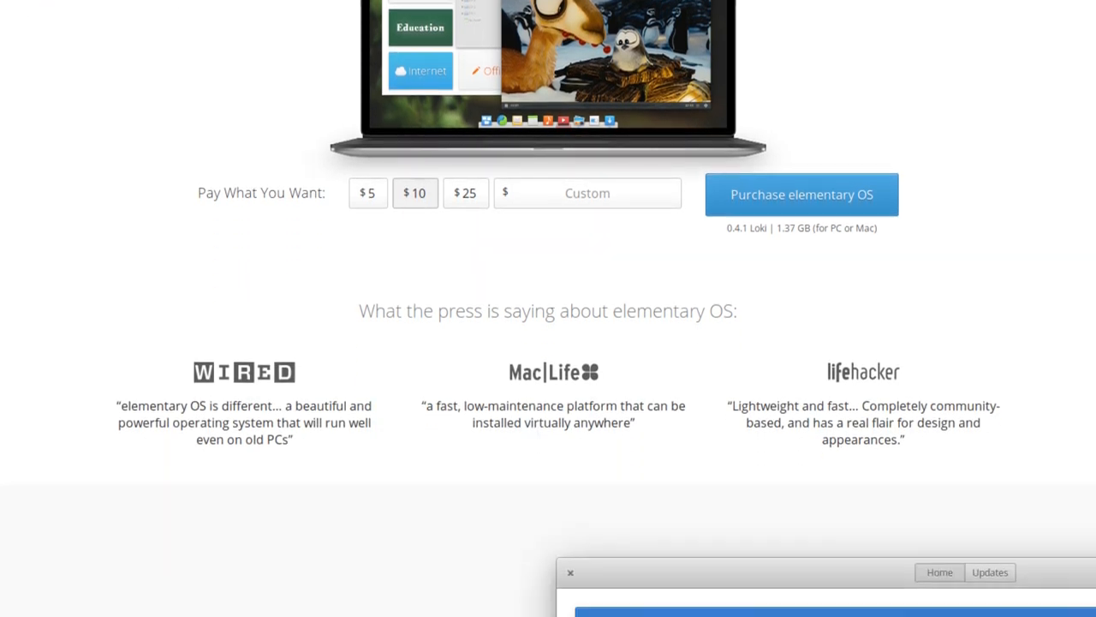
{"action": "scroll", "scroll_direction": "down", "scroll_amount": 3}
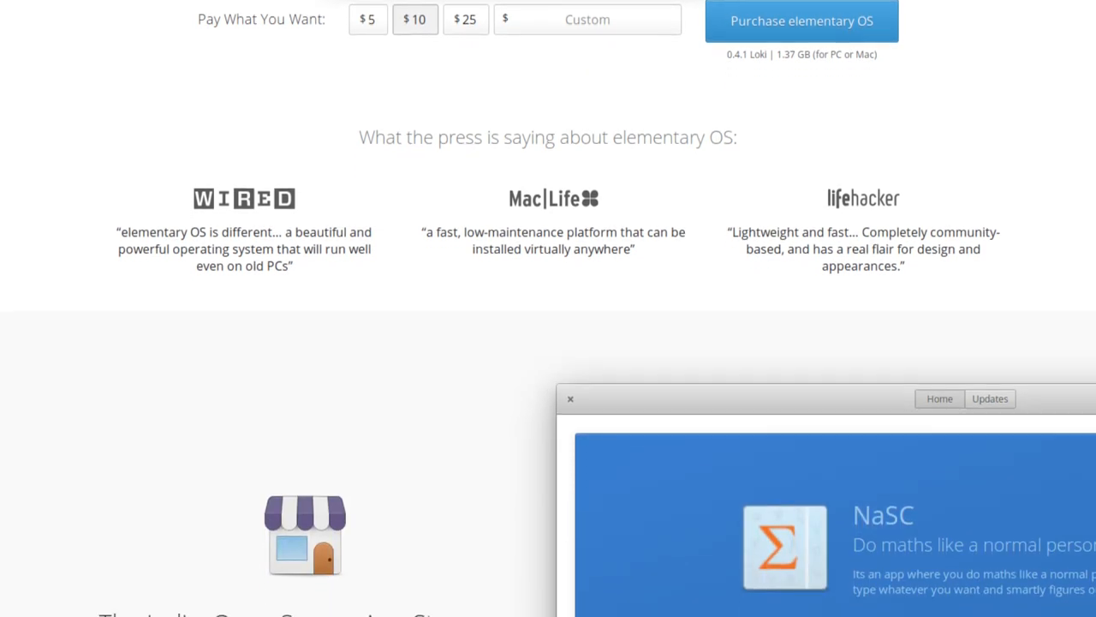
{"action": "scroll", "scroll_direction": "down", "scroll_amount": 3}
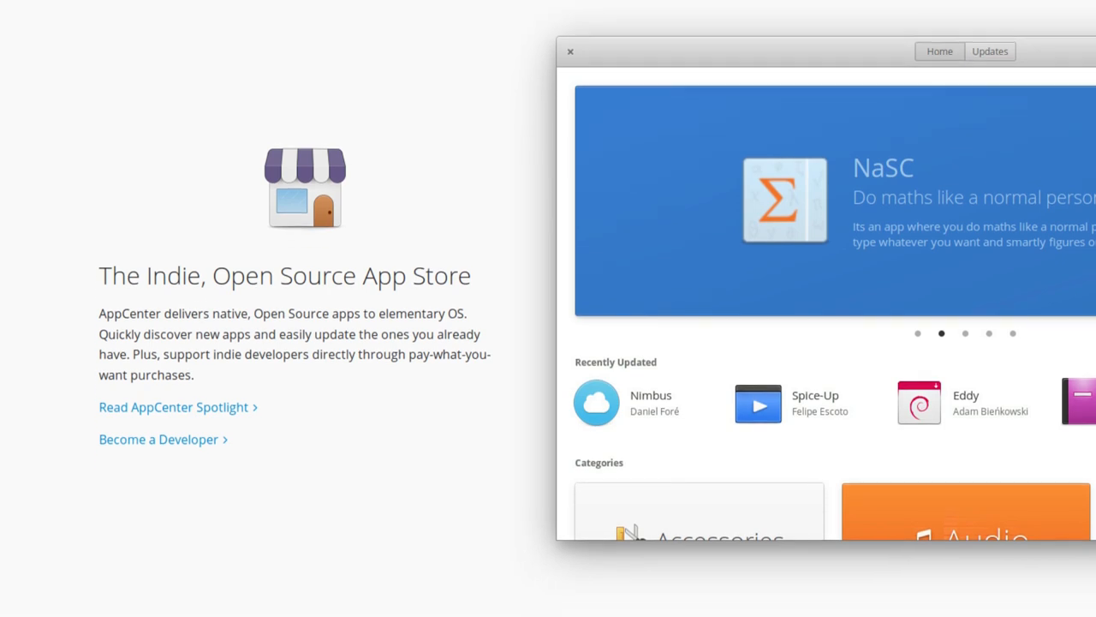
{"action": "scroll", "scroll_direction": "down", "scroll_amount": 3}
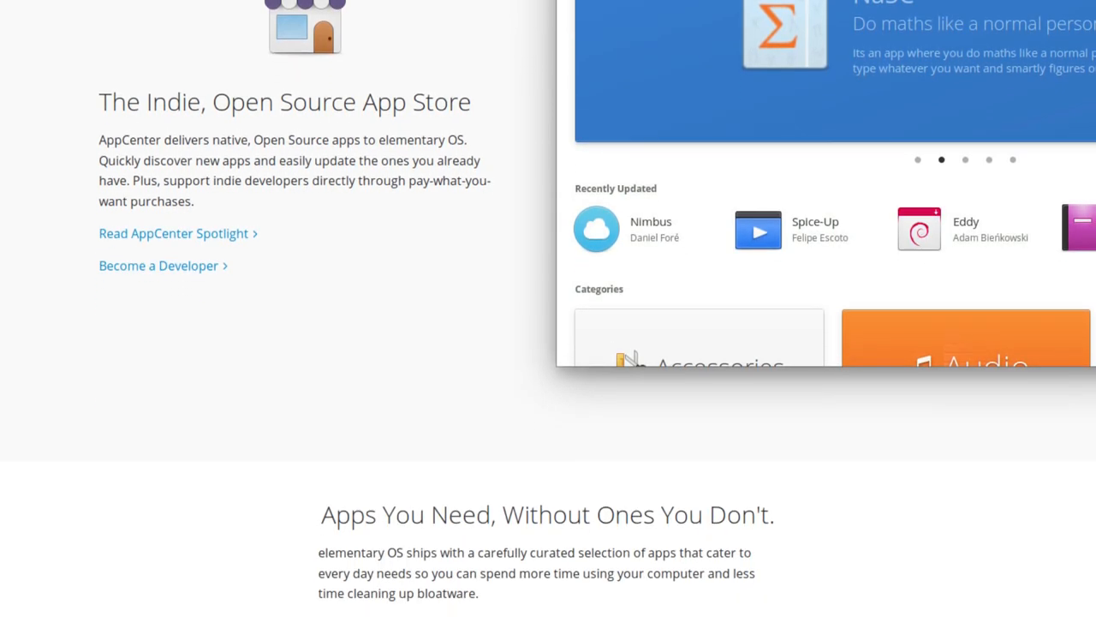
{"action": "scroll", "scroll_direction": "down", "scroll_amount": 3}
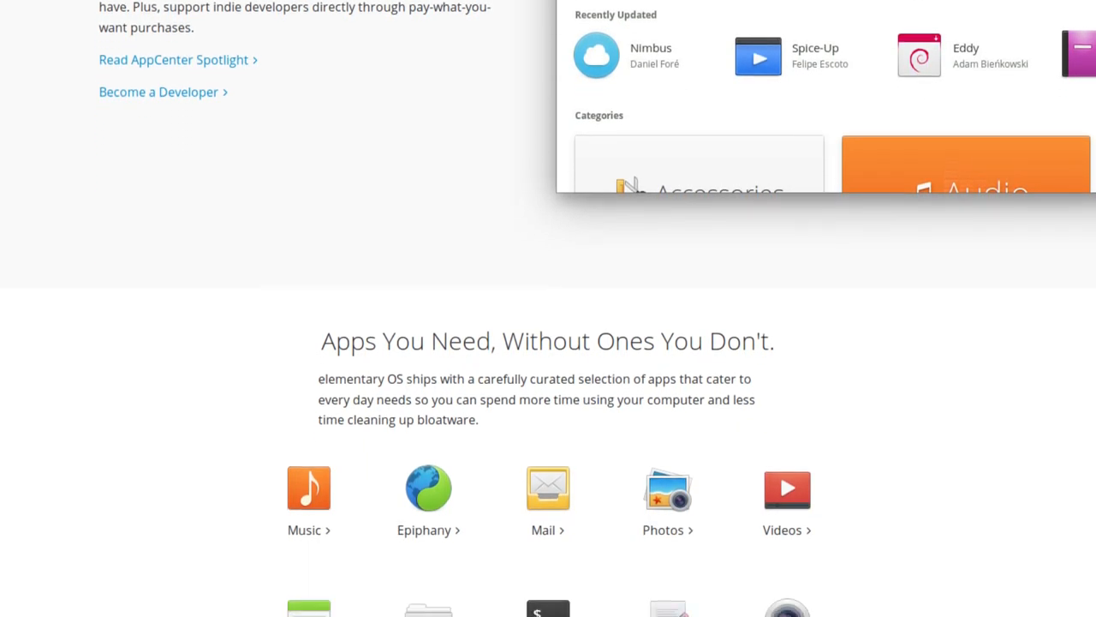
{"action": "scroll", "scroll_direction": "down", "scroll_amount": 3}
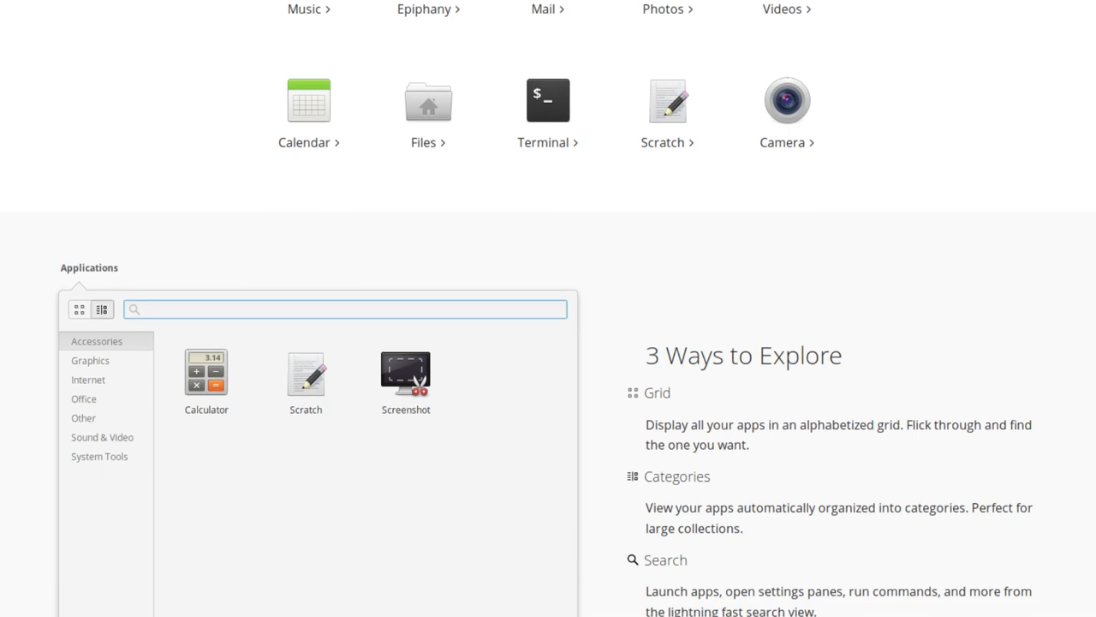
{"action": "scroll", "scroll_direction": "down", "scroll_amount": 3}
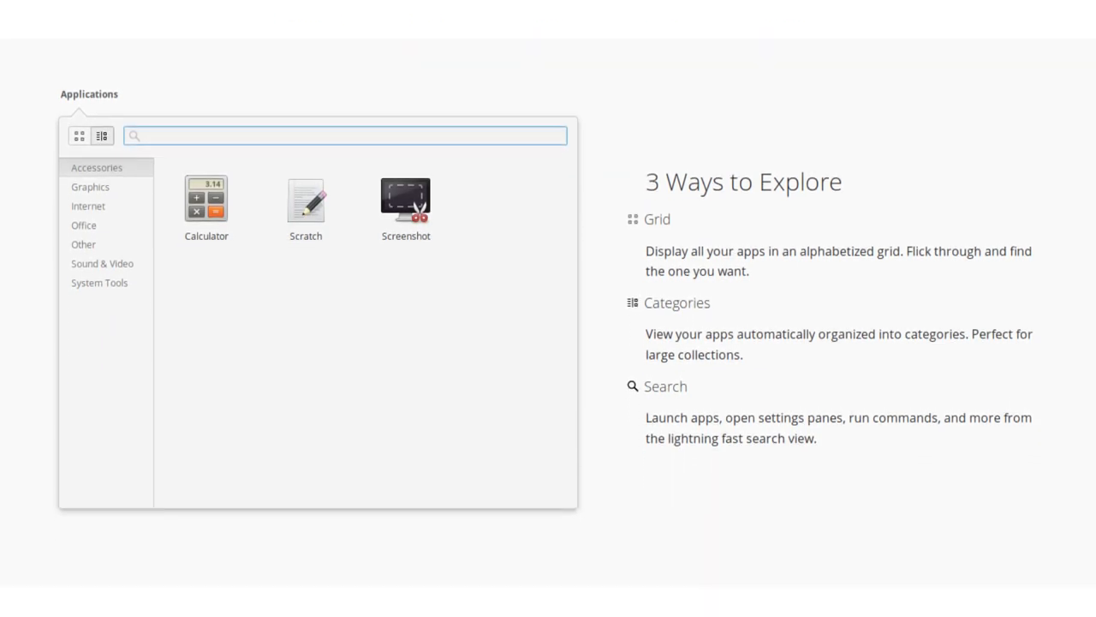
{"action": "scroll", "scroll_direction": "down", "scroll_amount": 3}
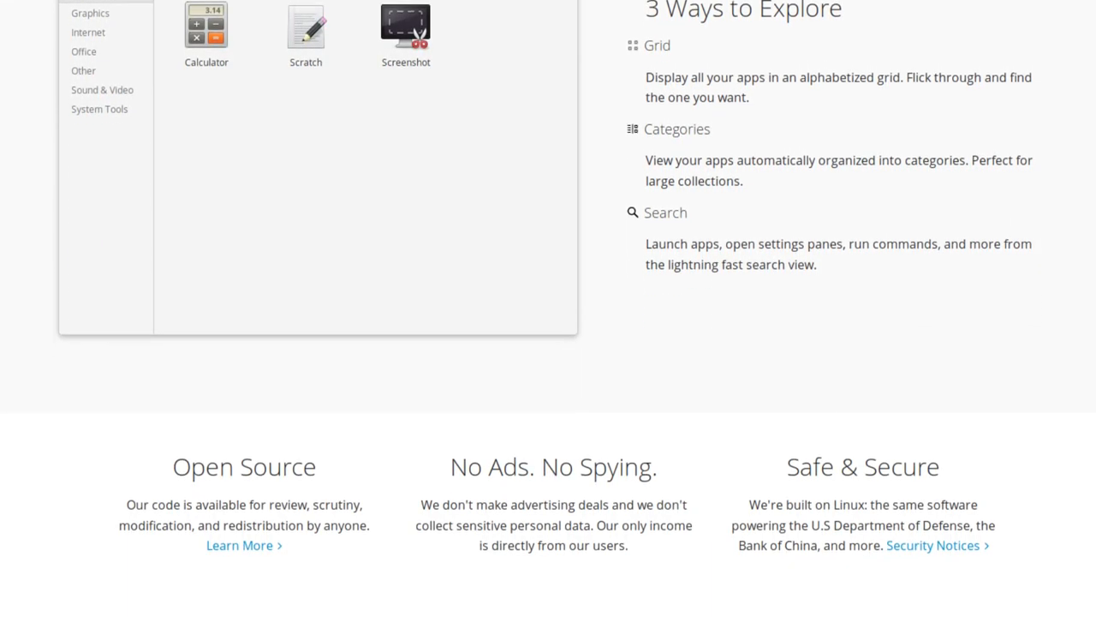
{"action": "scroll", "scroll_direction": "down", "scroll_amount": 3}
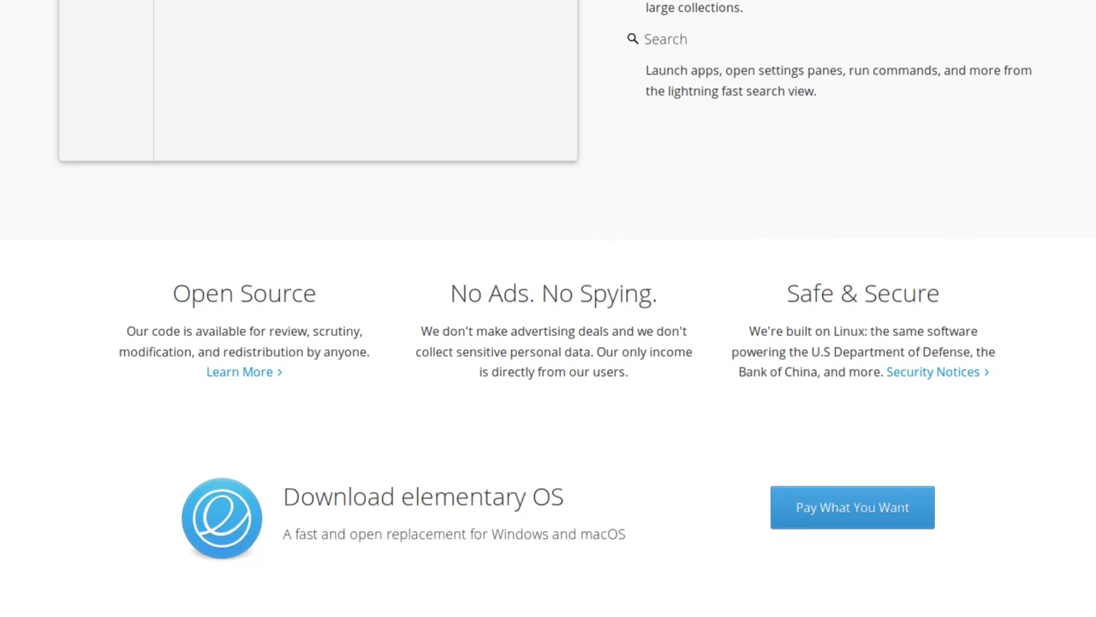
{"action": "scroll", "scroll_direction": "down", "scroll_amount": 3}
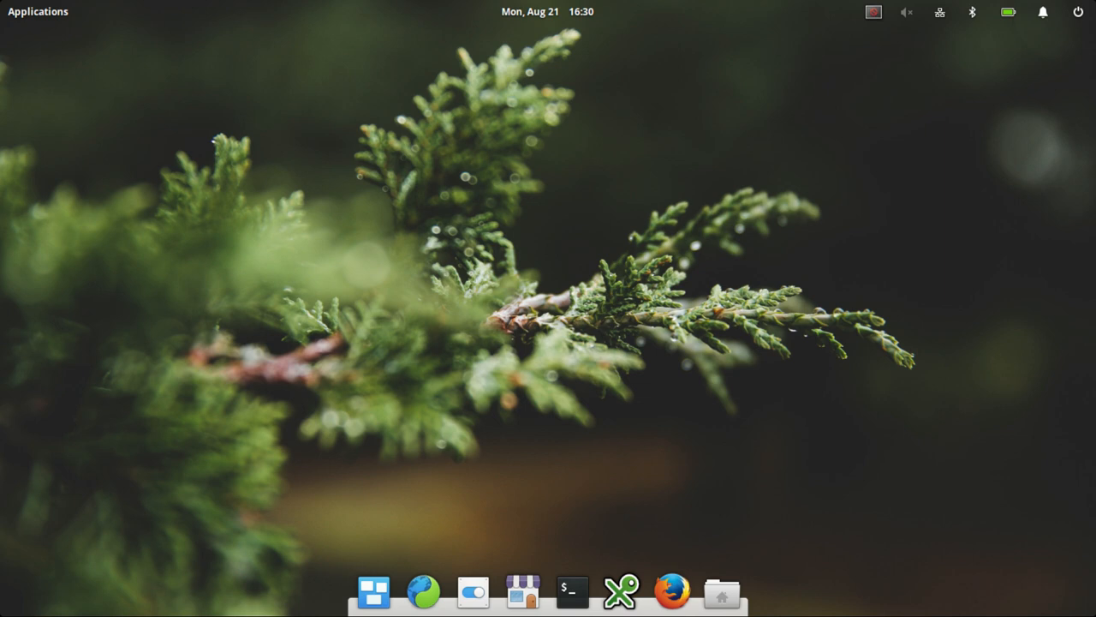
Step: View the Home folder in Files, then open System Settings from the dock
{"action": "left_click", "coordinate": [722, 591]}
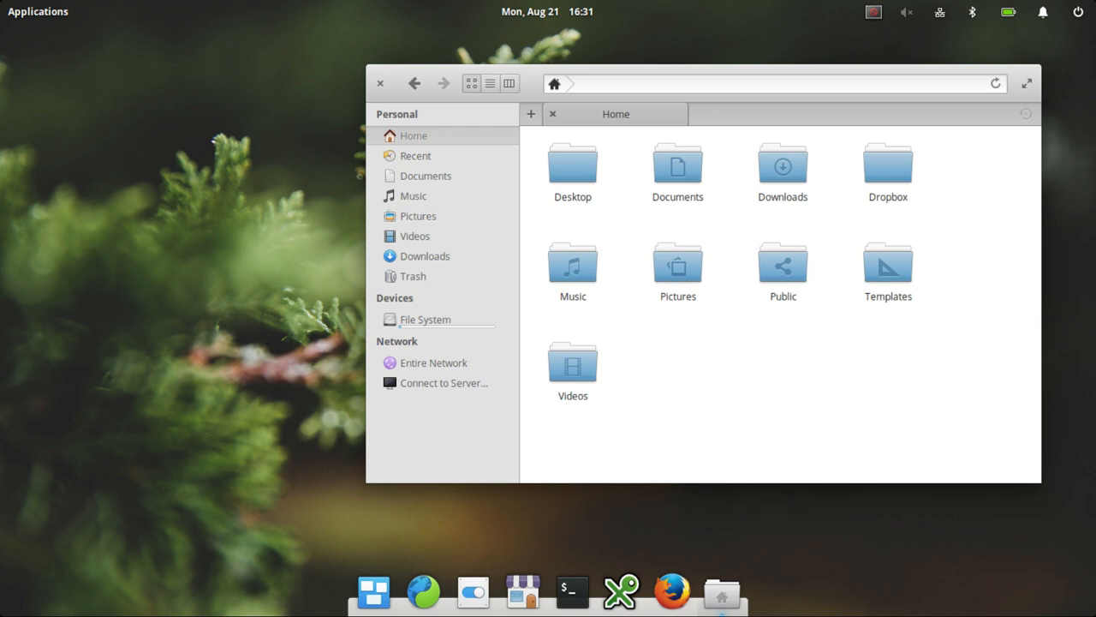
{"action": "left_click", "coordinate": [522, 591]}
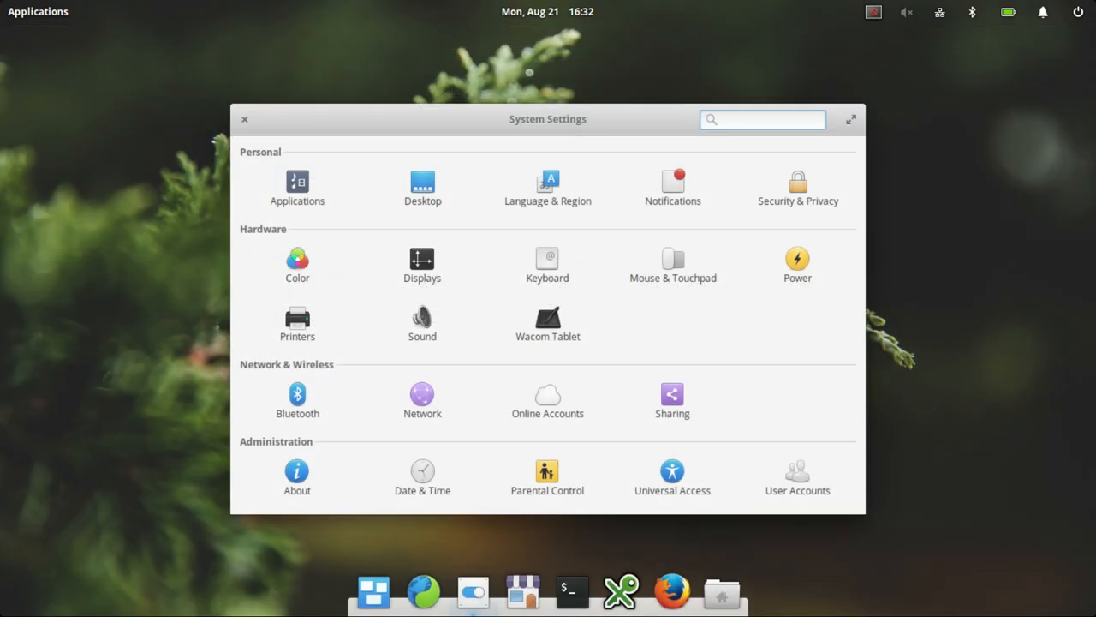
Step: Close System Settings with its × button to reveal the evergreen-wallpaper desktop
{"action": "left_click", "coordinate": [571, 591]}
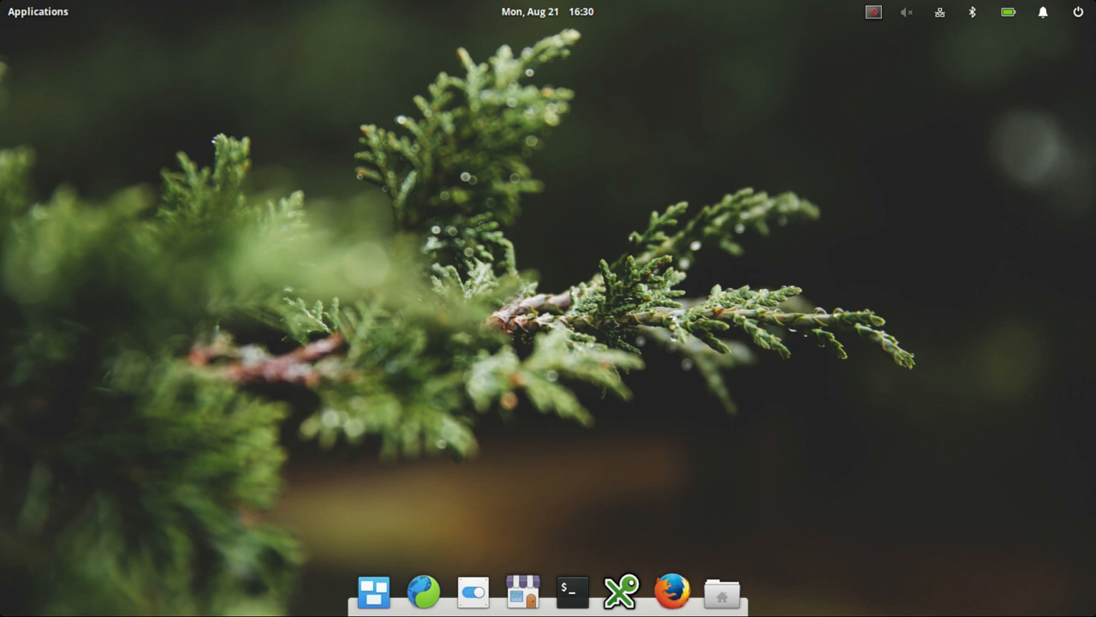
Step: Launch Files from the dock, showing the Home folder's standard folders
{"action": "left_click", "coordinate": [722, 592]}
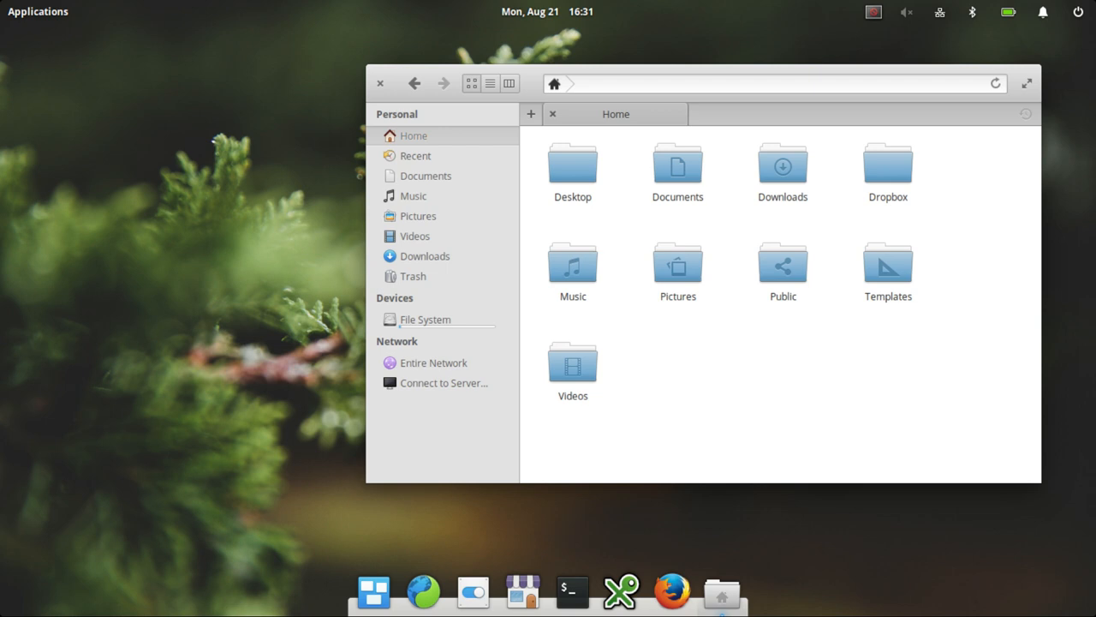
Step: Close the Files Home window, leaving only the wallpaper and dock
{"action": "left_click", "coordinate": [523, 591]}
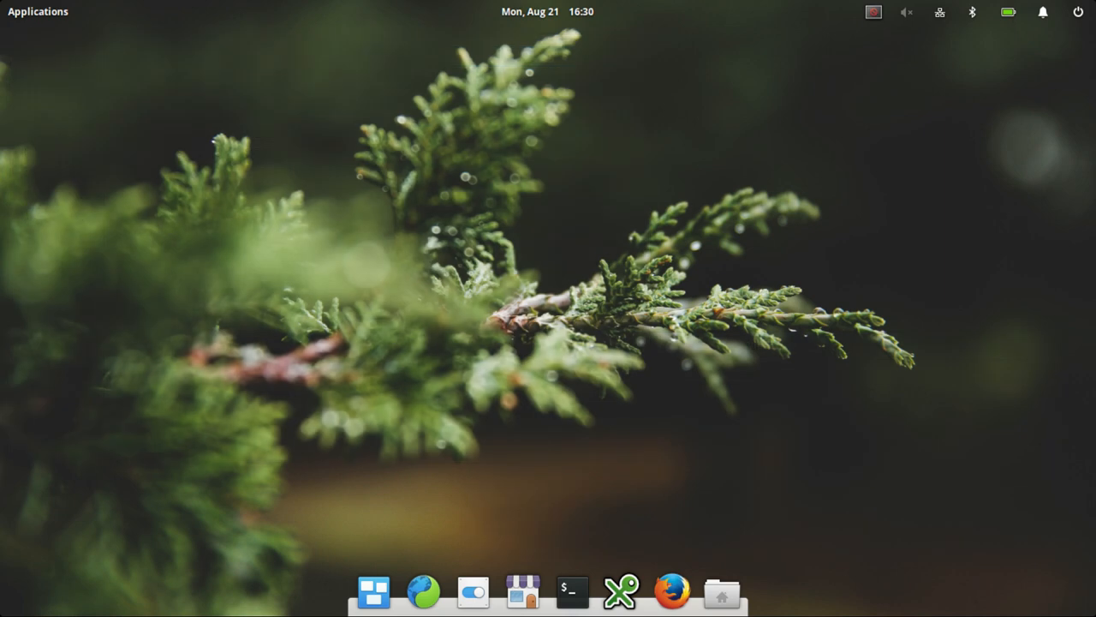
{"action": "left_click", "coordinate": [722, 591]}
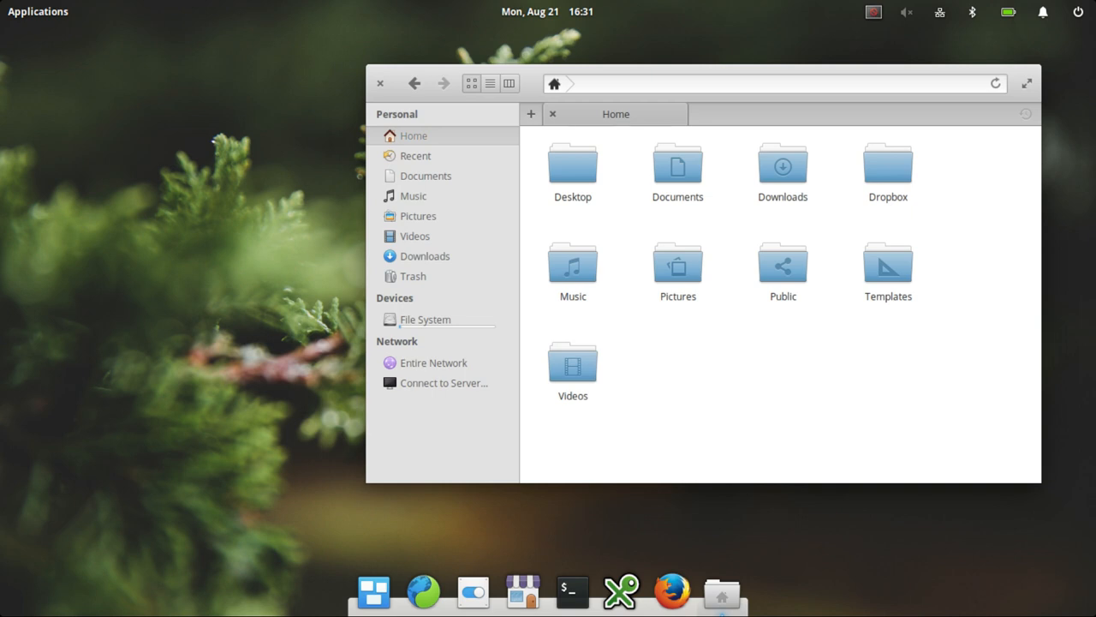
{"action": "left_click", "coordinate": [522, 592]}
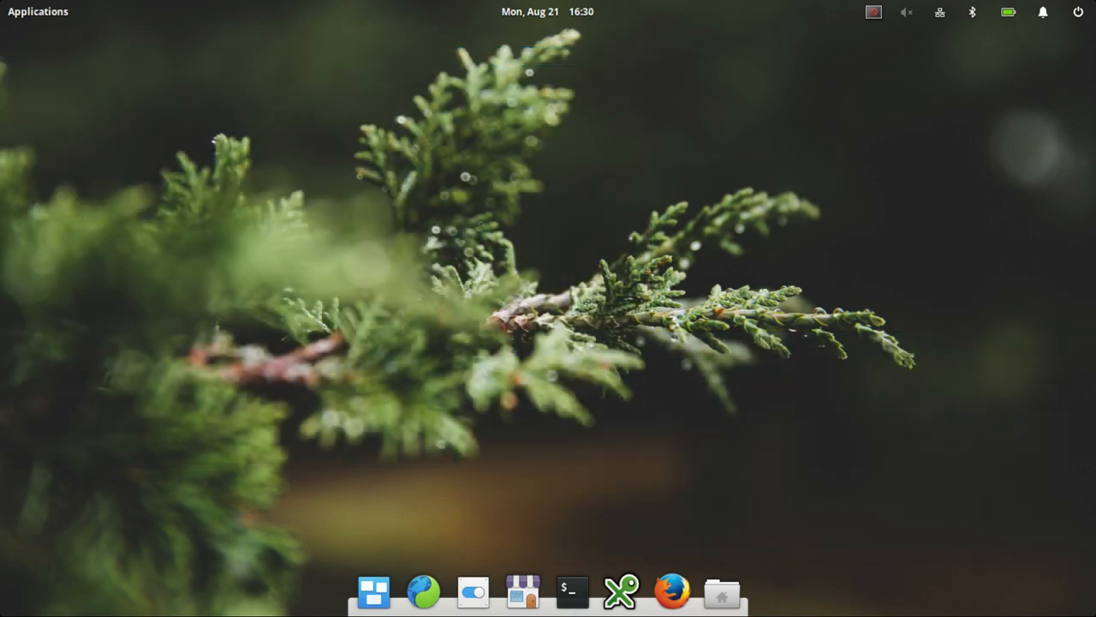
Step: Launch System Settings from the dock, showing Personal, Hardware, Network and Administration
{"action": "left_click", "coordinate": [721, 591]}
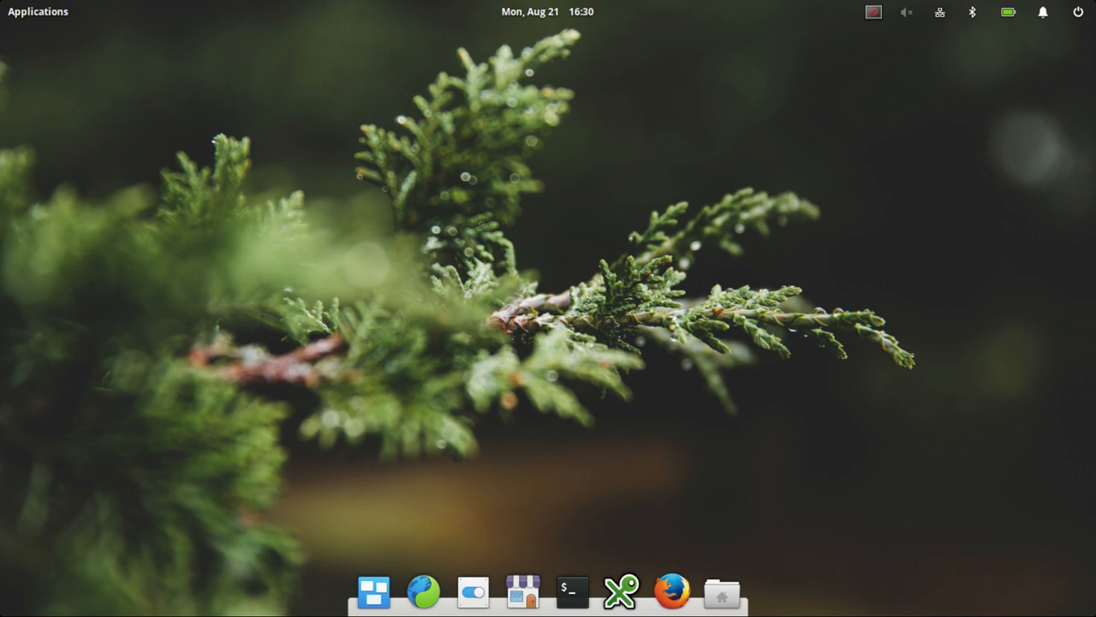
{"action": "left_click", "coordinate": [722, 591]}
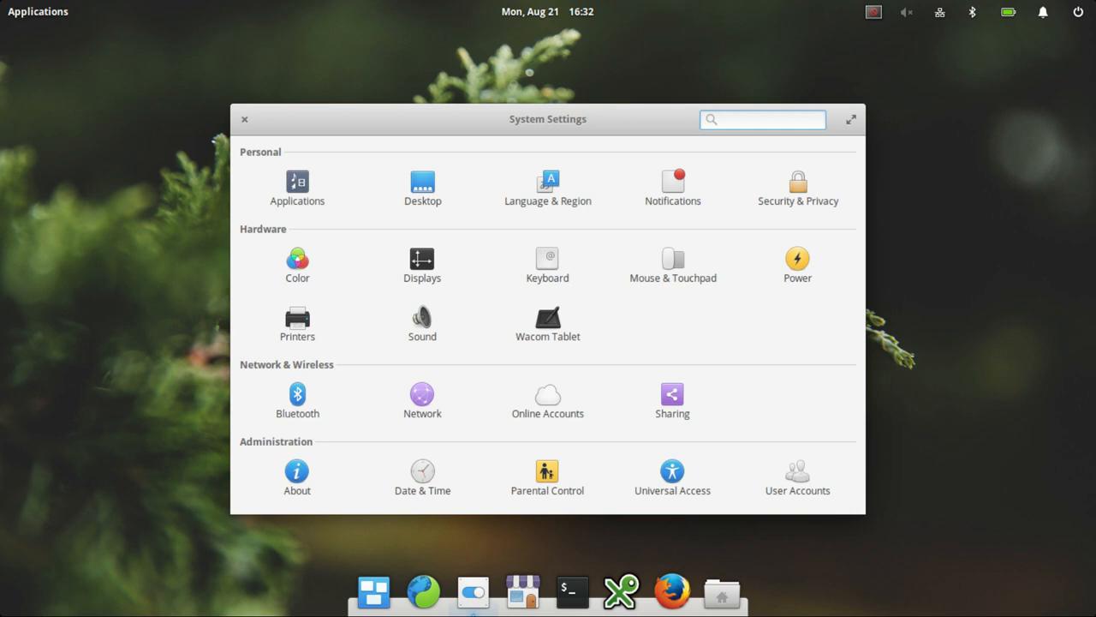
Step: Close System Settings with its × button, leaving the bare desktop
{"action": "left_click", "coordinate": [571, 591]}
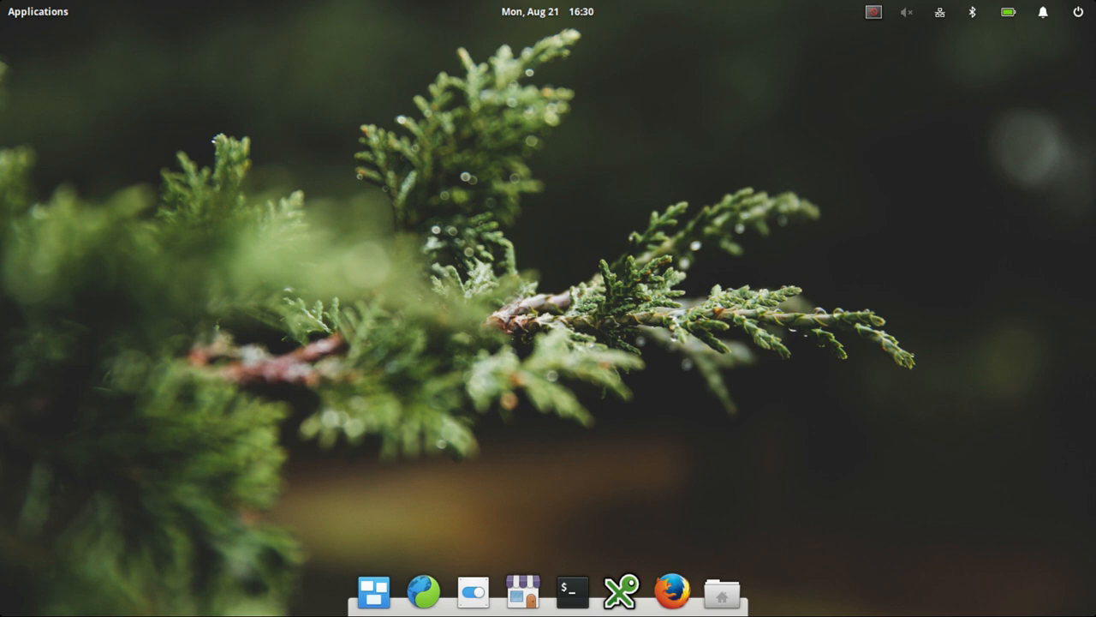
Step: Close Files and launch AppCenter, showing its banner and Audio, Development, Games categories
{"action": "left_click", "coordinate": [722, 591]}
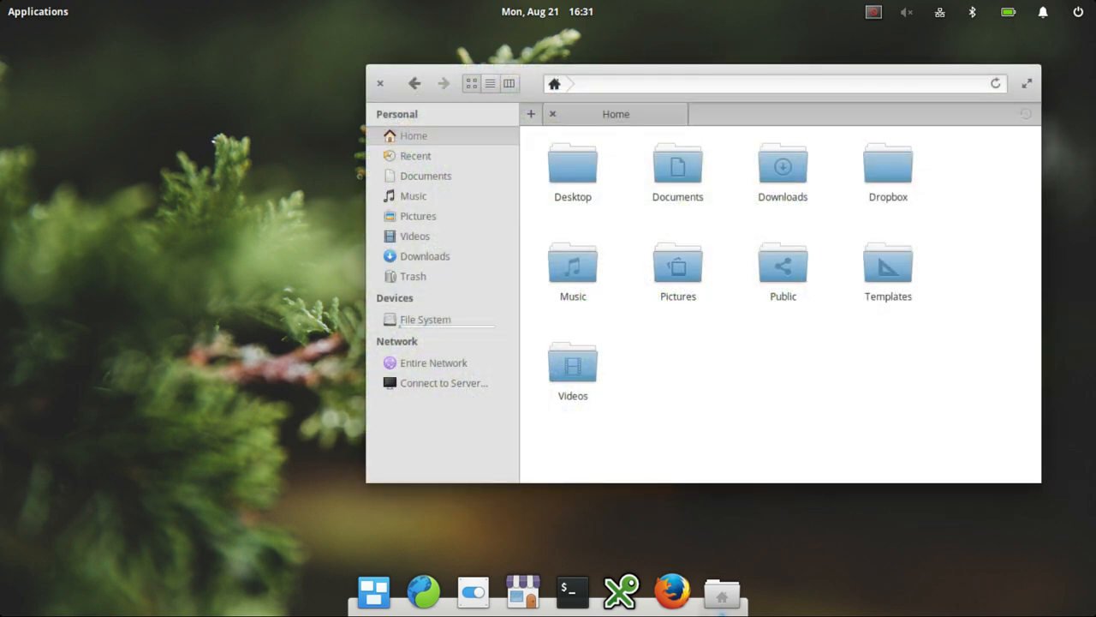
{"action": "left_click", "coordinate": [522, 591]}
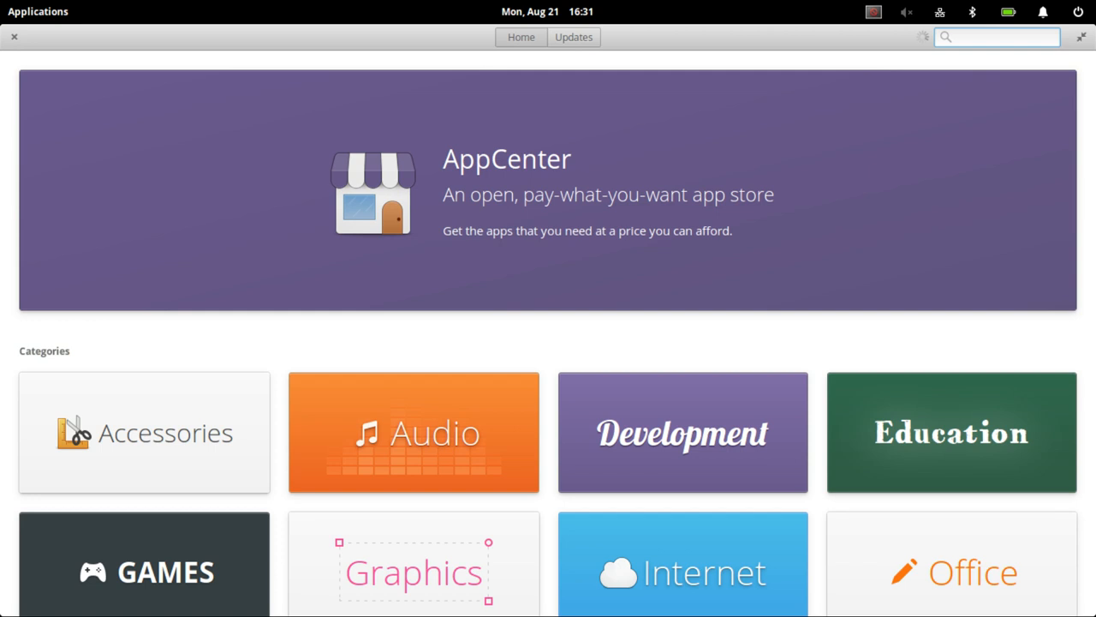
Step: Close AppCenter with its × button, leaving the bare desktop and dock
{"action": "left_click", "coordinate": [952, 572]}
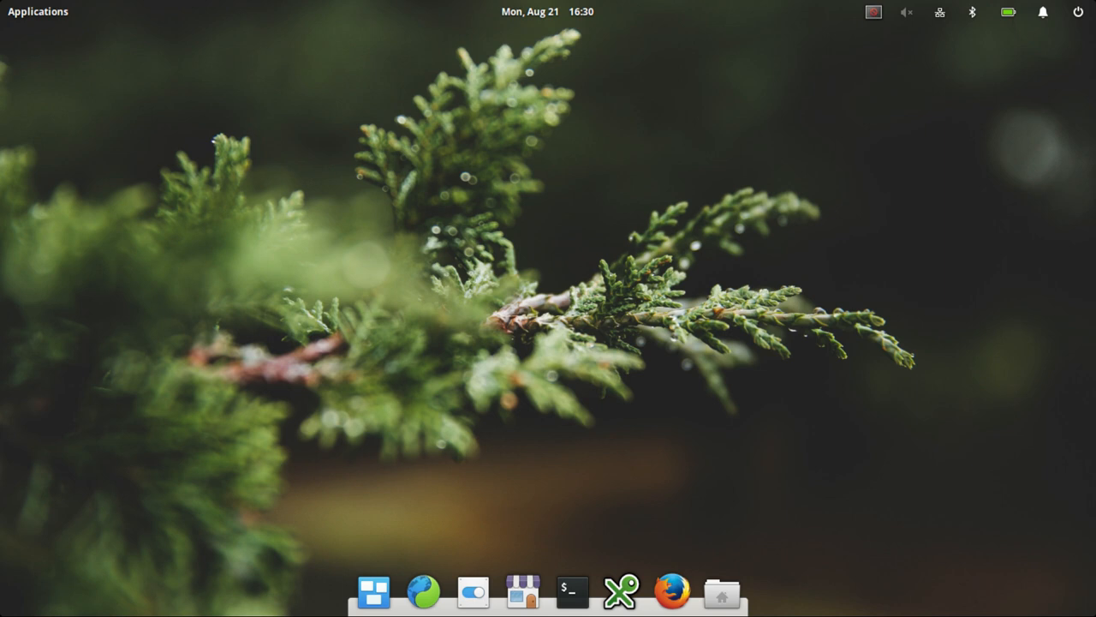
{"action": "left_click", "coordinate": [721, 592]}
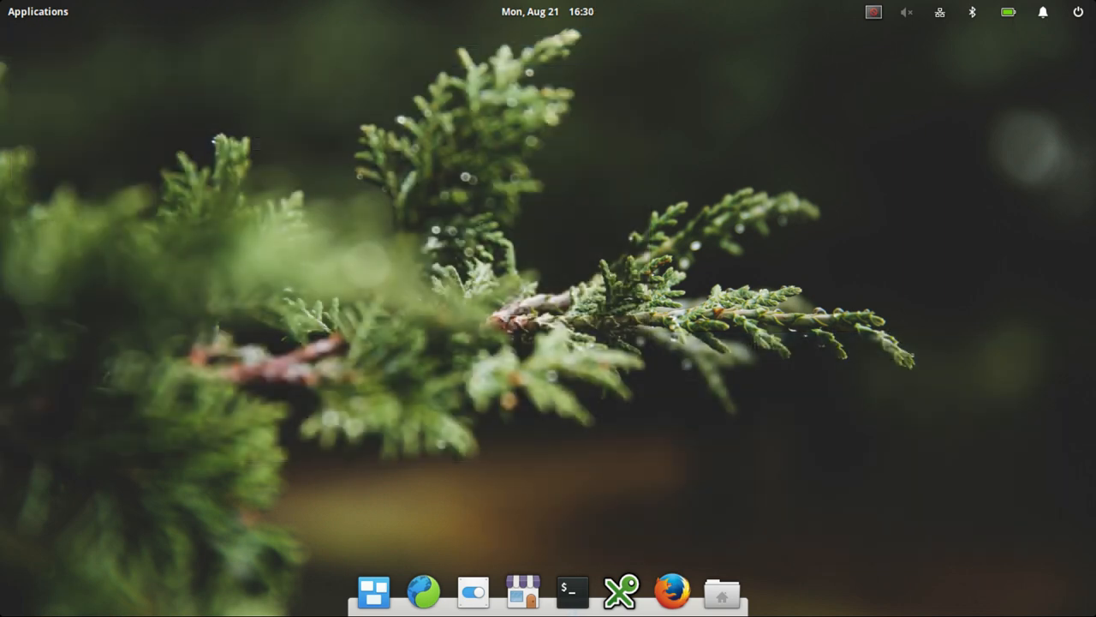
{"action": "left_click", "coordinate": [722, 592]}
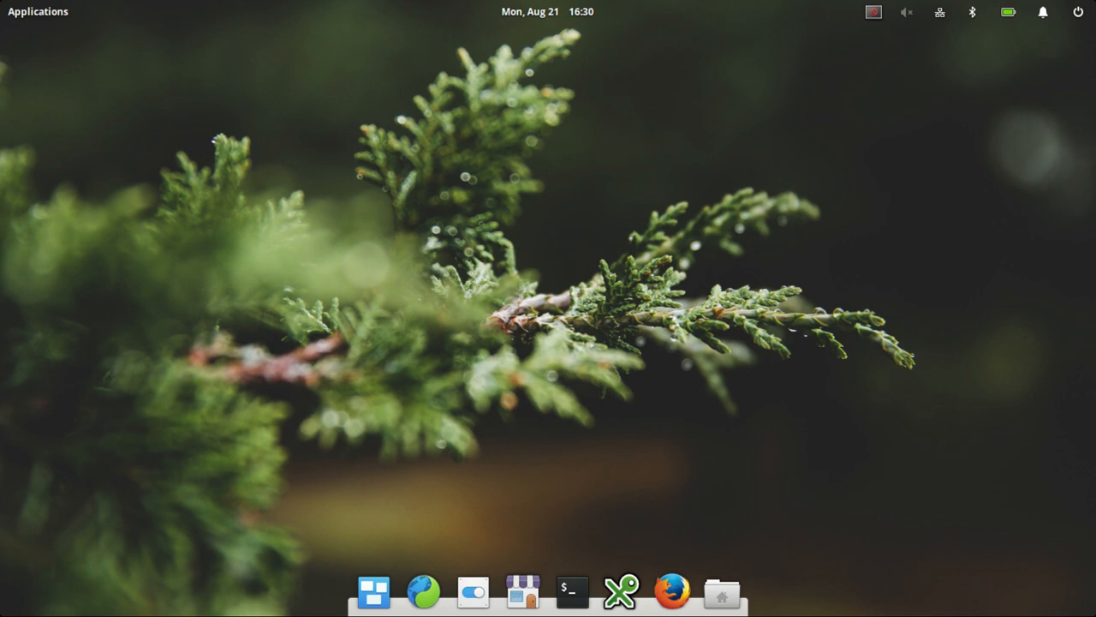
Step: Launch Files from the dock, listing the Home folder's standard folders
{"action": "left_click", "coordinate": [722, 592]}
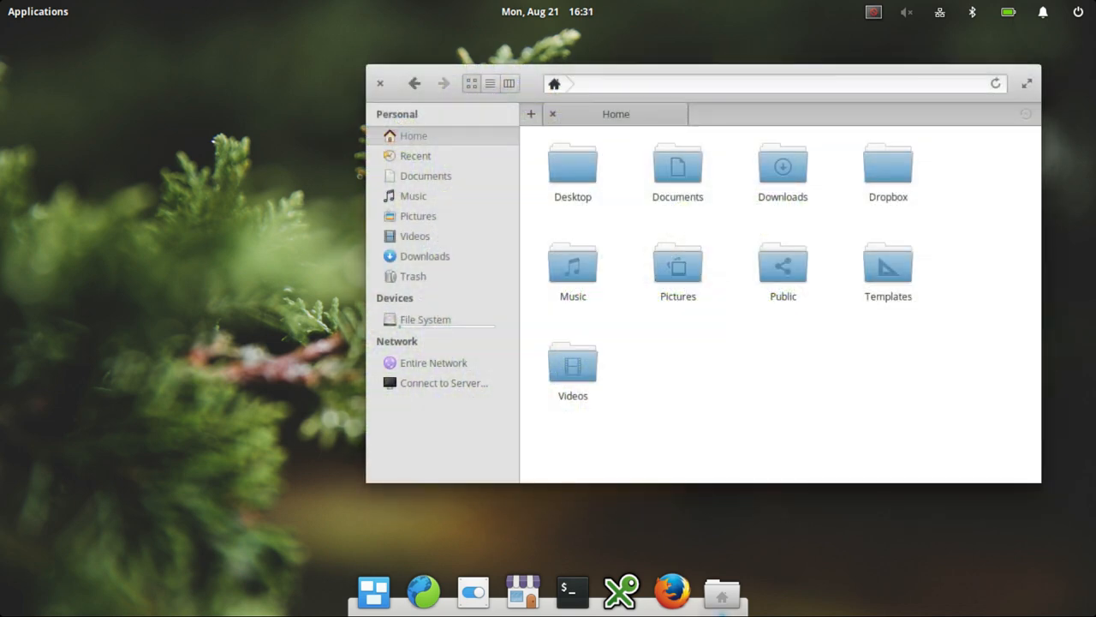
Step: Reopen Files from the dock, showing the Home folder with Desktop, Documents, Downloads and more
{"action": "left_click", "coordinate": [523, 592]}
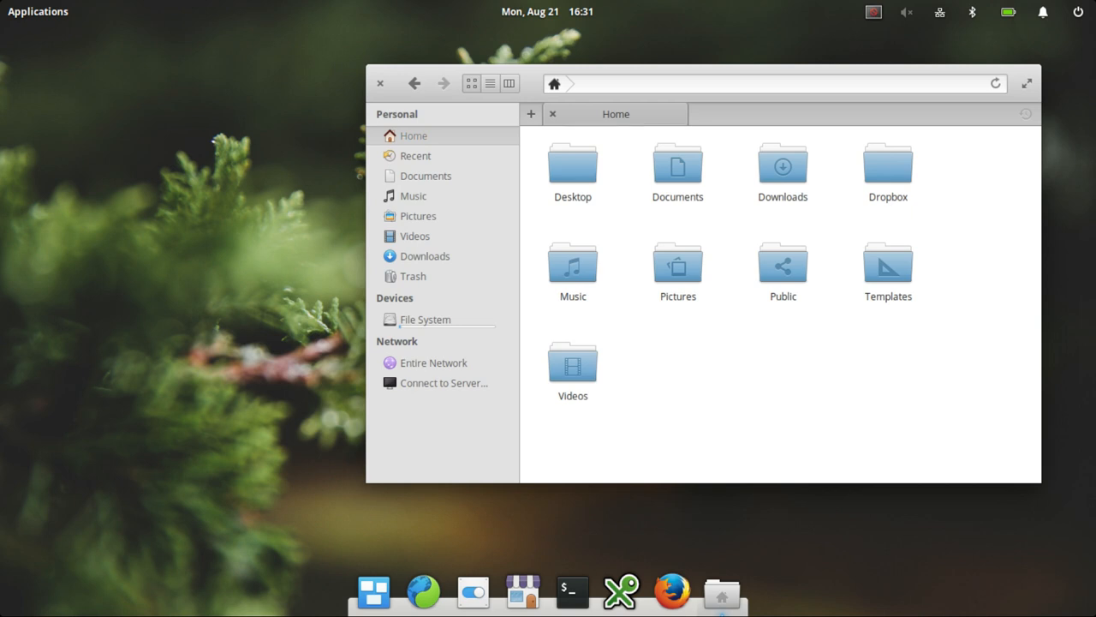
{"action": "left_click", "coordinate": [522, 591]}
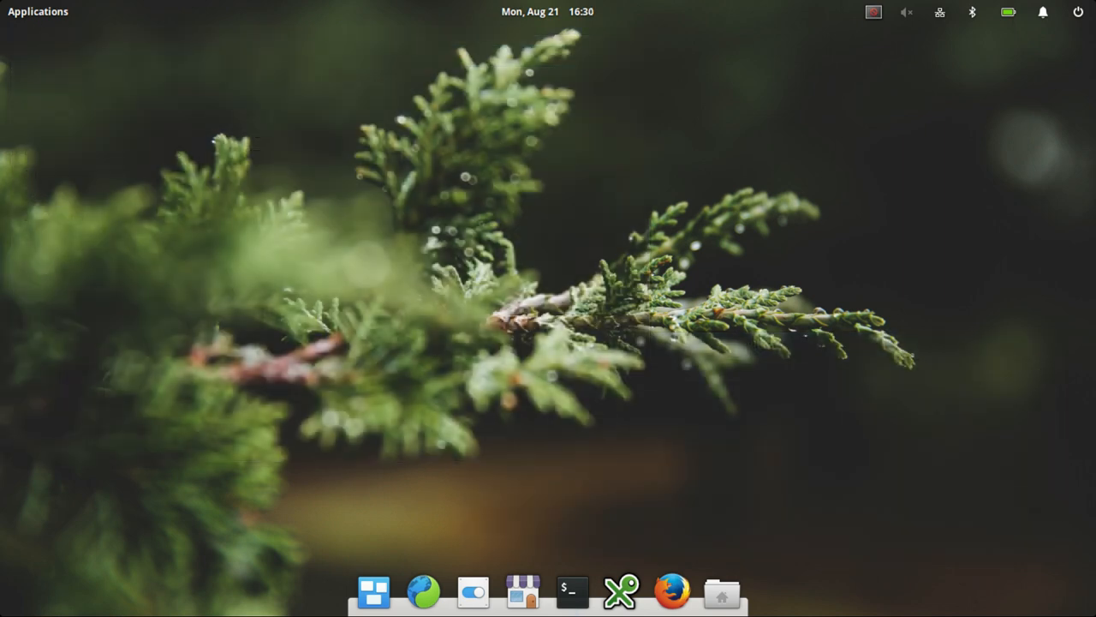
{"action": "left_click", "coordinate": [721, 592]}
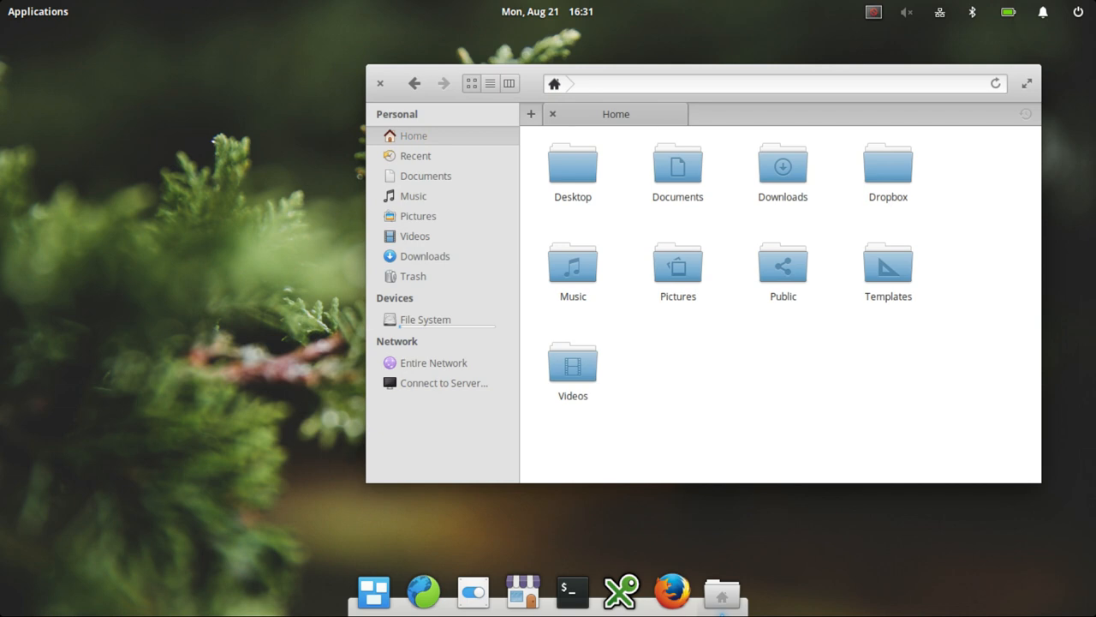